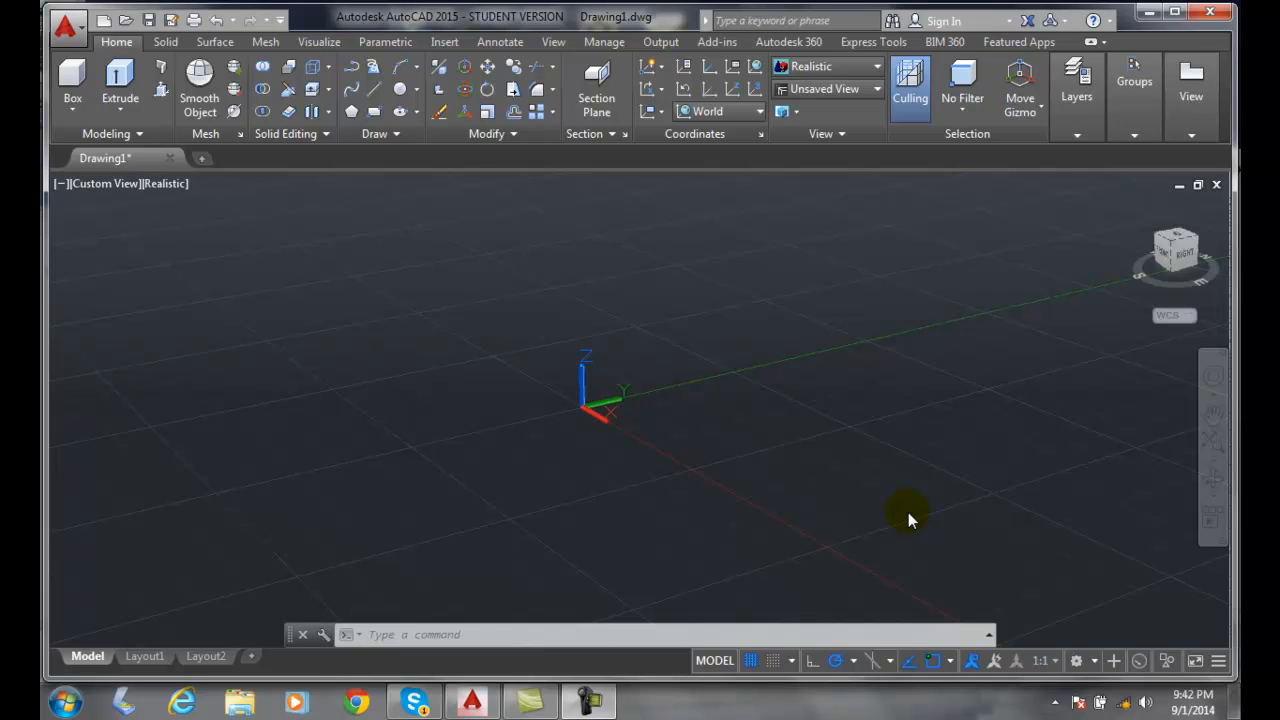
{"action": "mouse_move", "coordinate": [450, 72]}
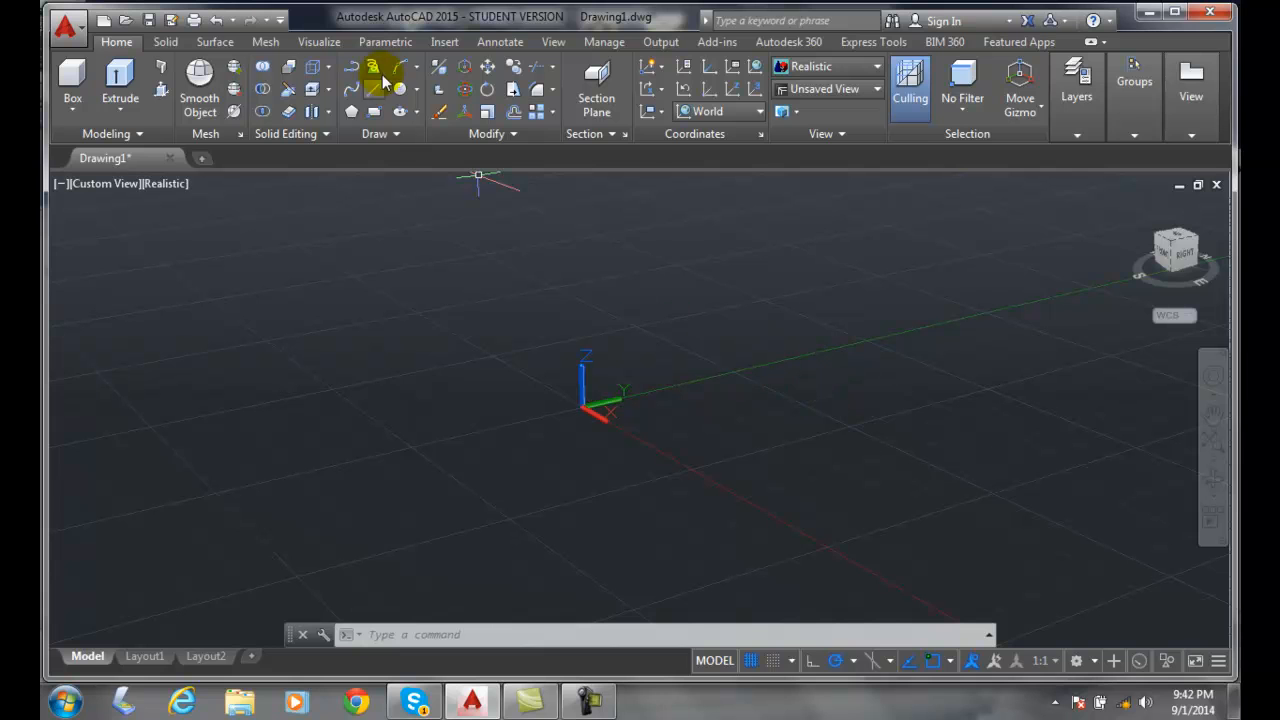
- Start a line at the origin 0,0,0 with a length of 7.5
{"action": "left_click", "coordinate": [351, 66]}
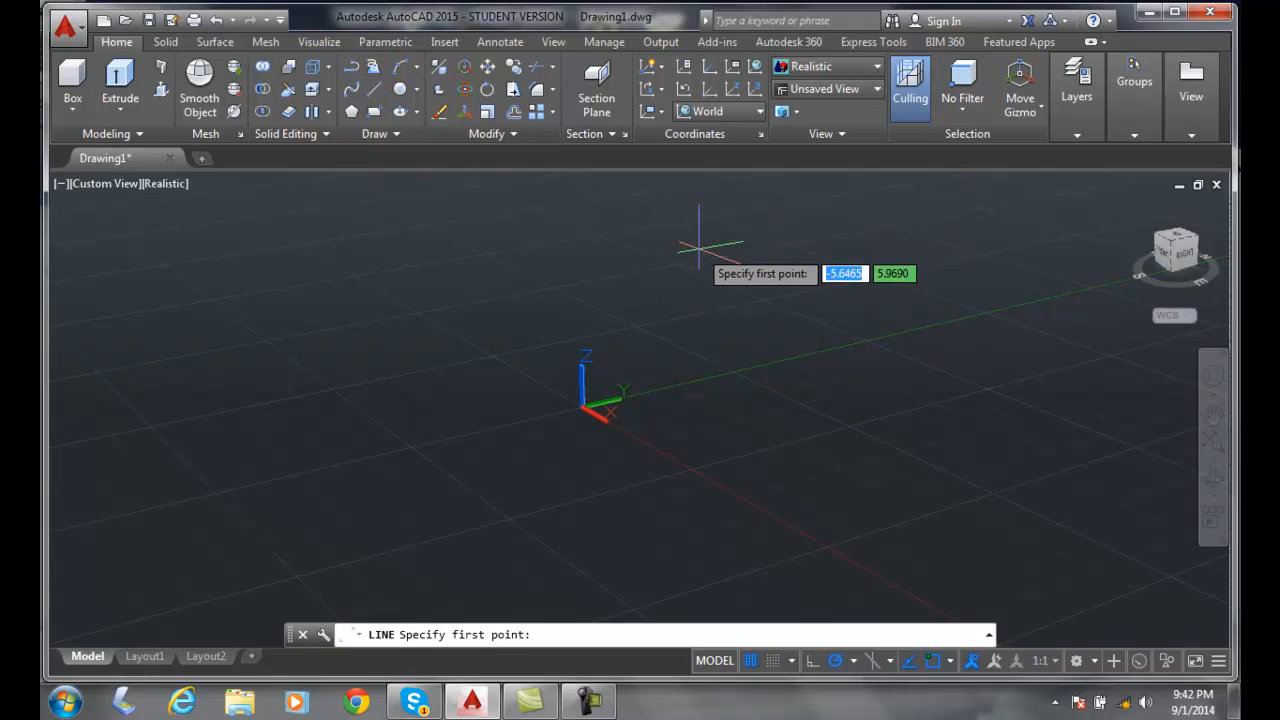
{"action": "type", "text": "0,0,0"}
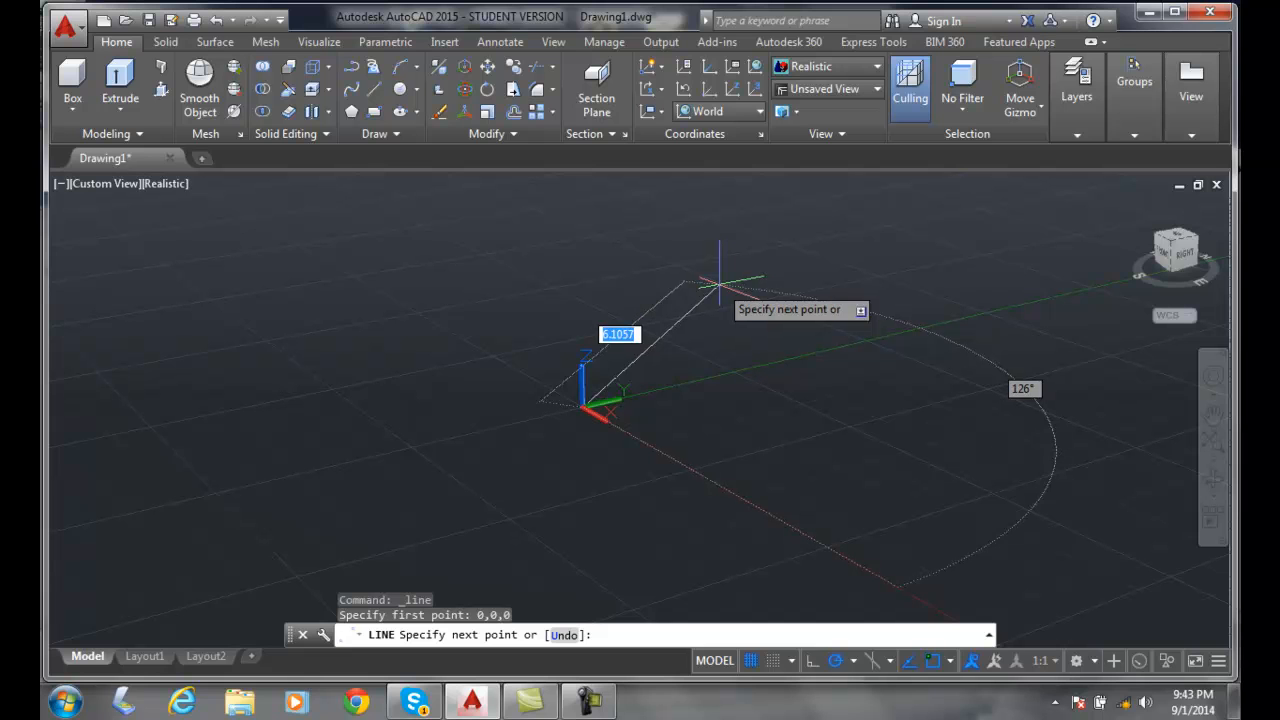
{"action": "mouse_move", "coordinate": [750, 300]}
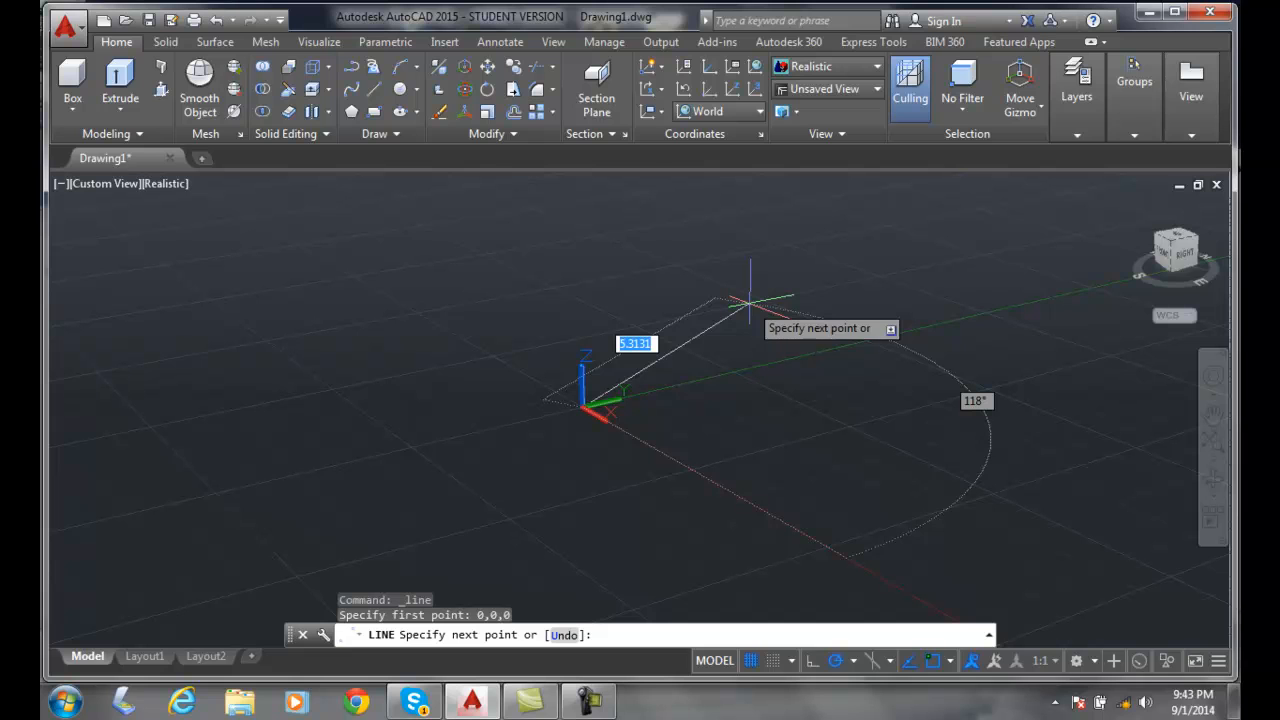
{"action": "type", "text": "7.5"}
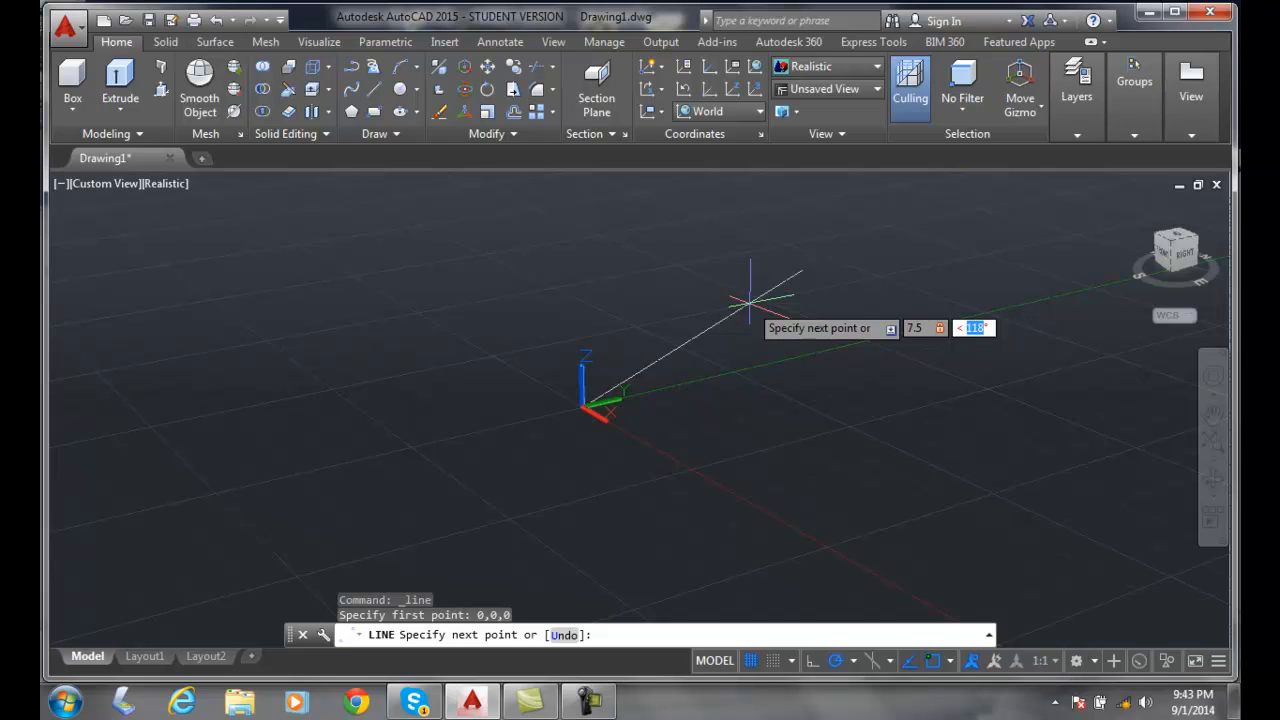
- Finish the line at 35° in the XY plane and 55° from it
{"action": "type", "text": "3"}
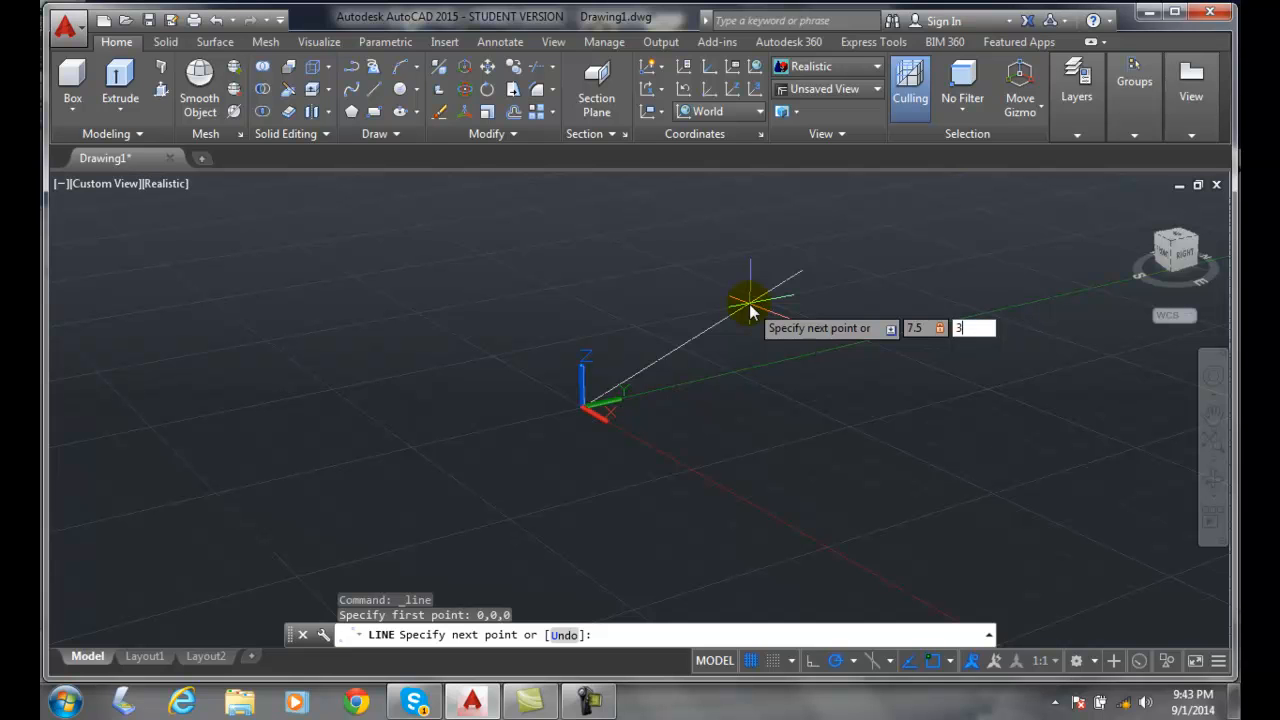
{"action": "type", "text": "5°"}
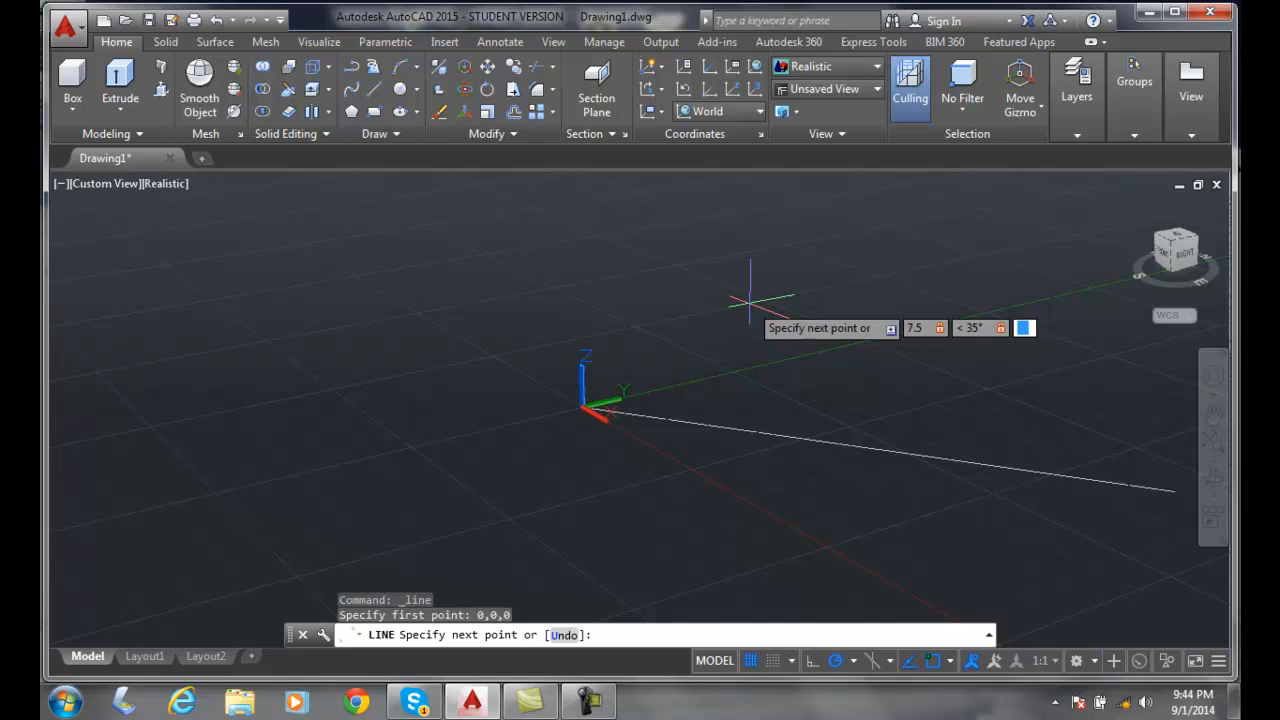
{"action": "type", "text": "55"}
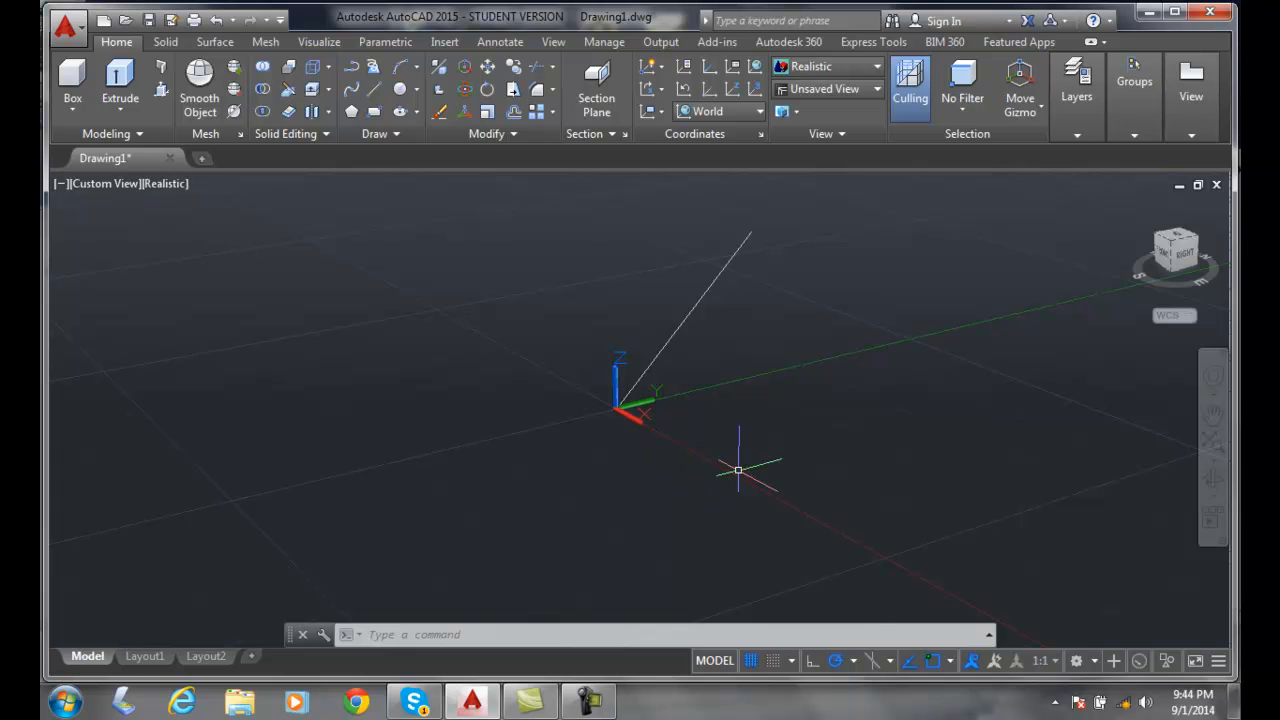
{"action": "mouse_move", "coordinate": [730, 487]}
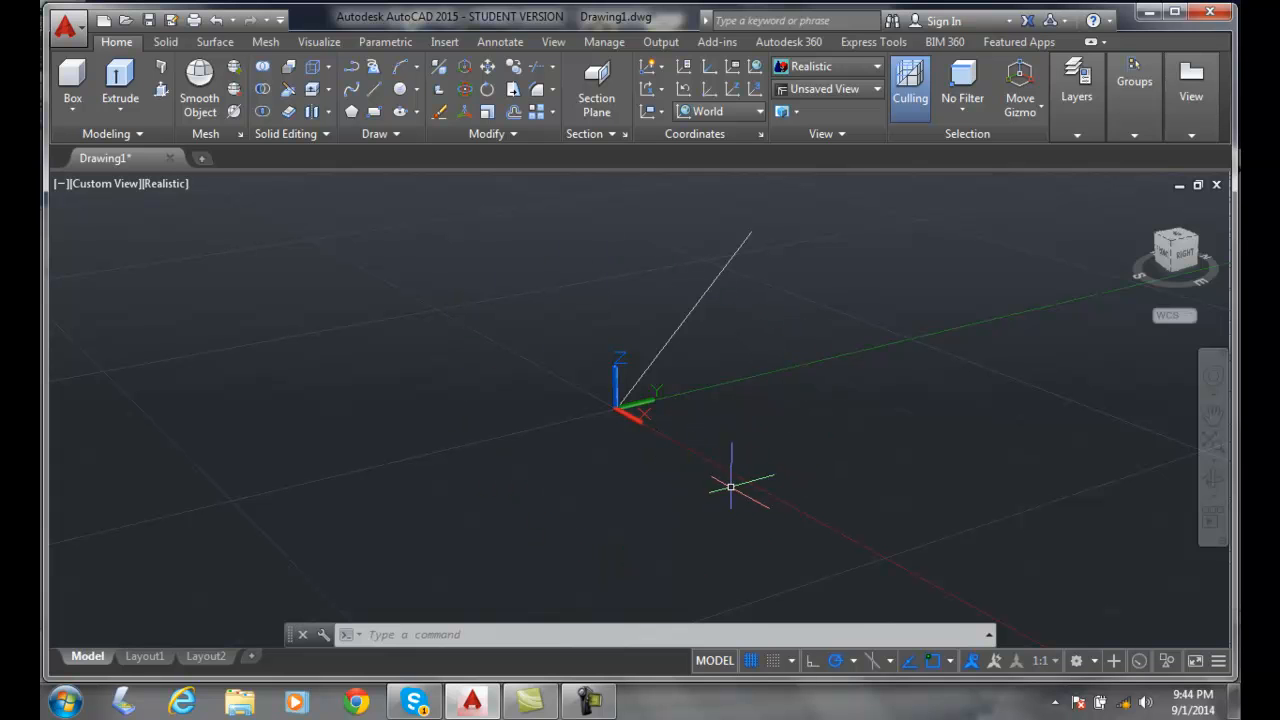
{"action": "mouse_move", "coordinate": [751, 477]}
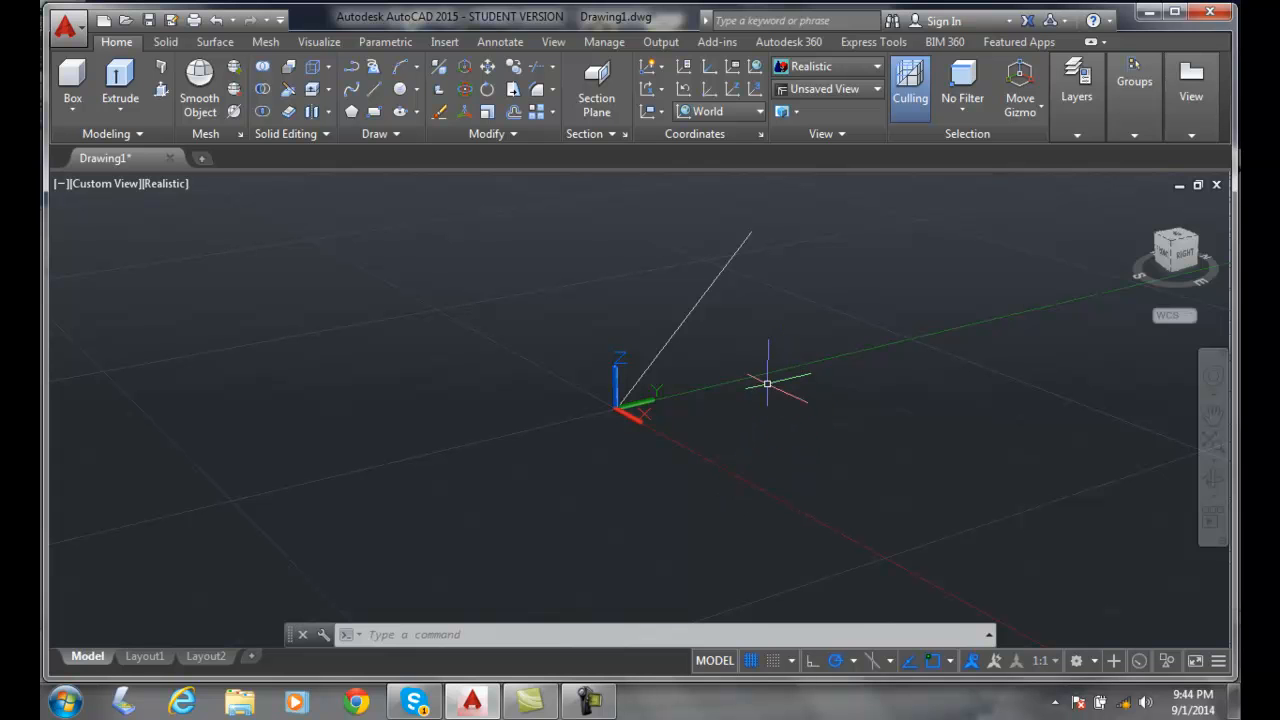
{"action": "mouse_move", "coordinate": [783, 454]}
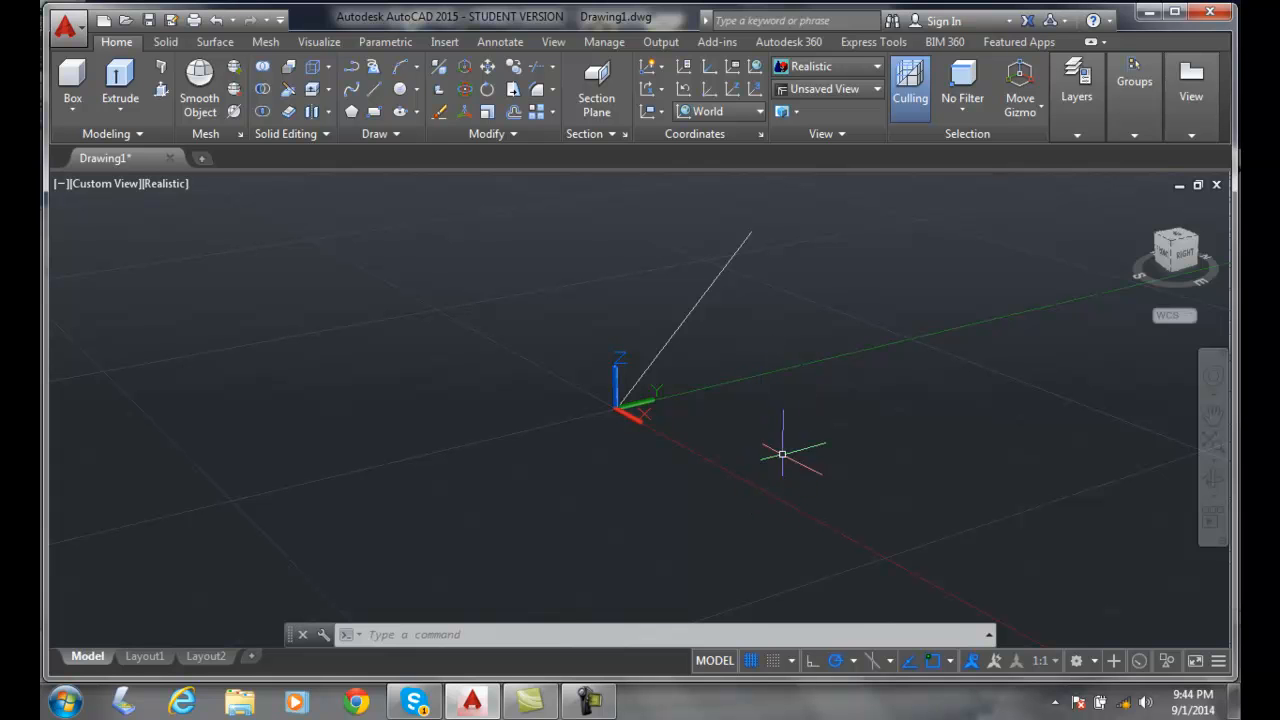
{"action": "mouse_move", "coordinate": [783, 388]}
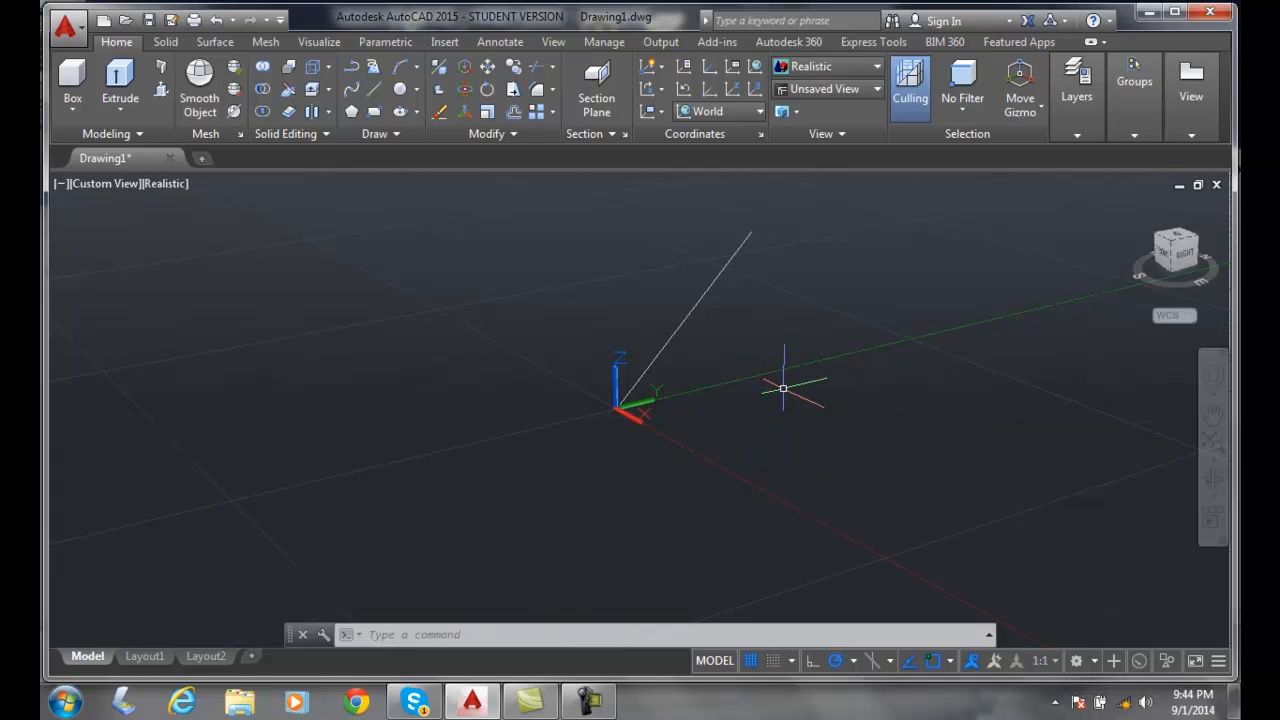
{"action": "mouse_move", "coordinate": [820, 420]}
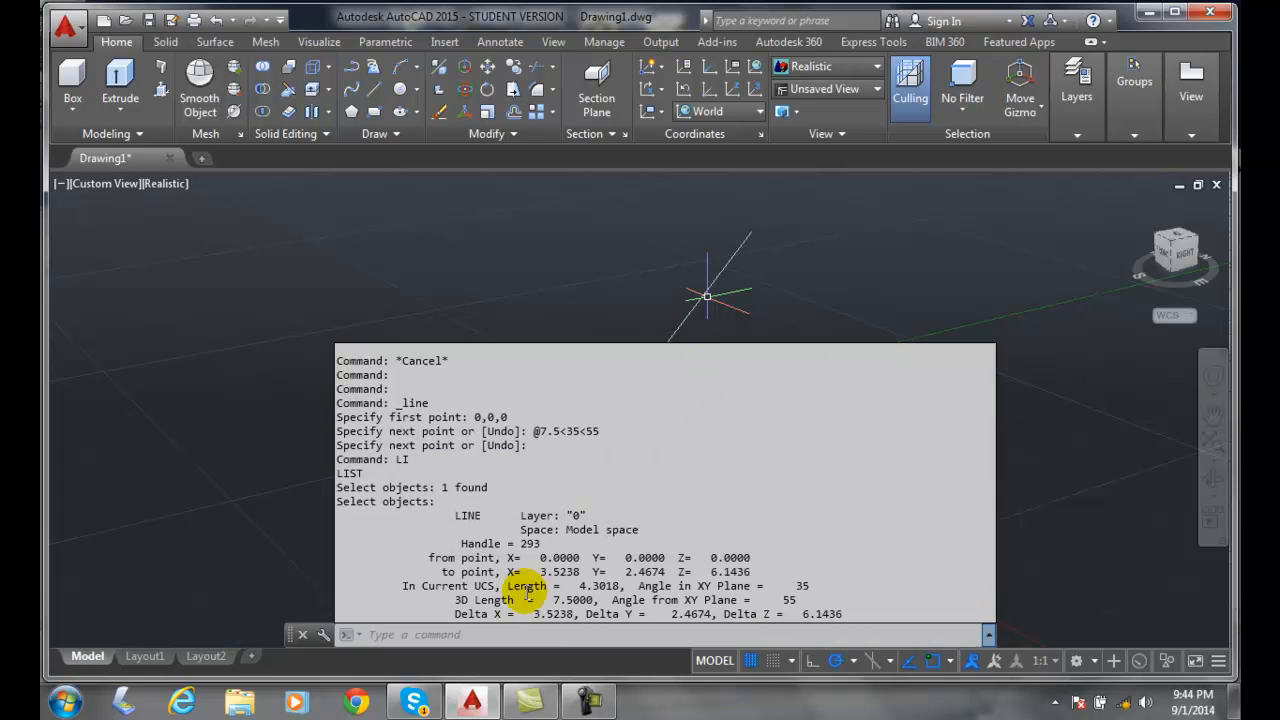
{"action": "mouse_move", "coordinate": [555, 600]}
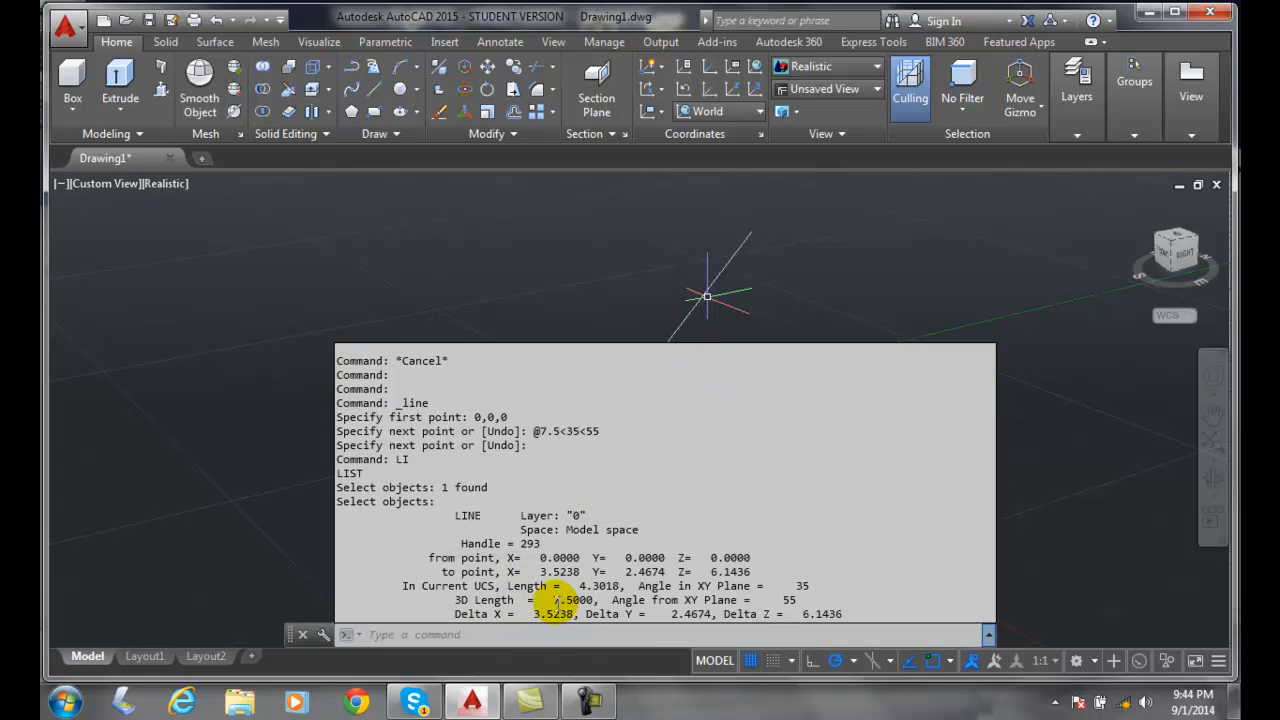